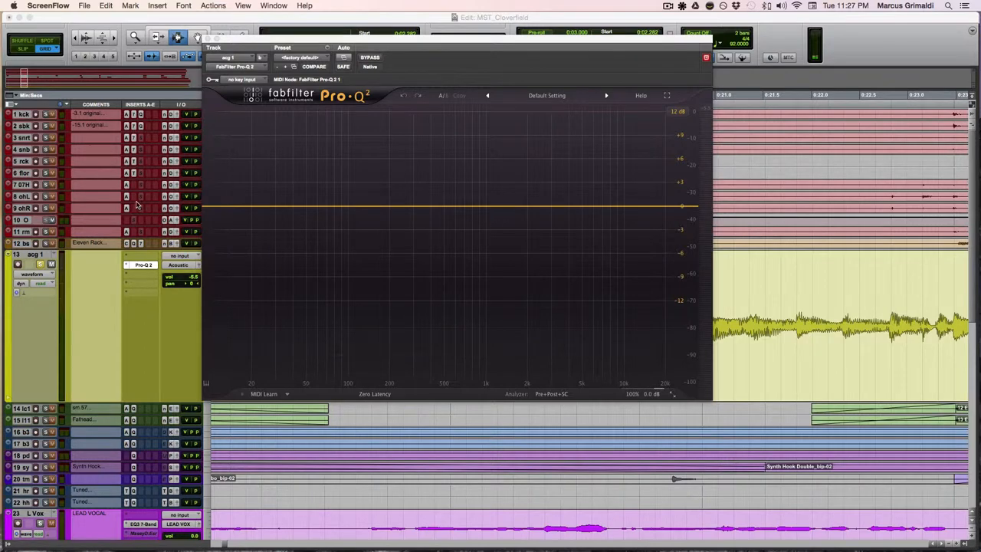
mouse_move(205, 208)
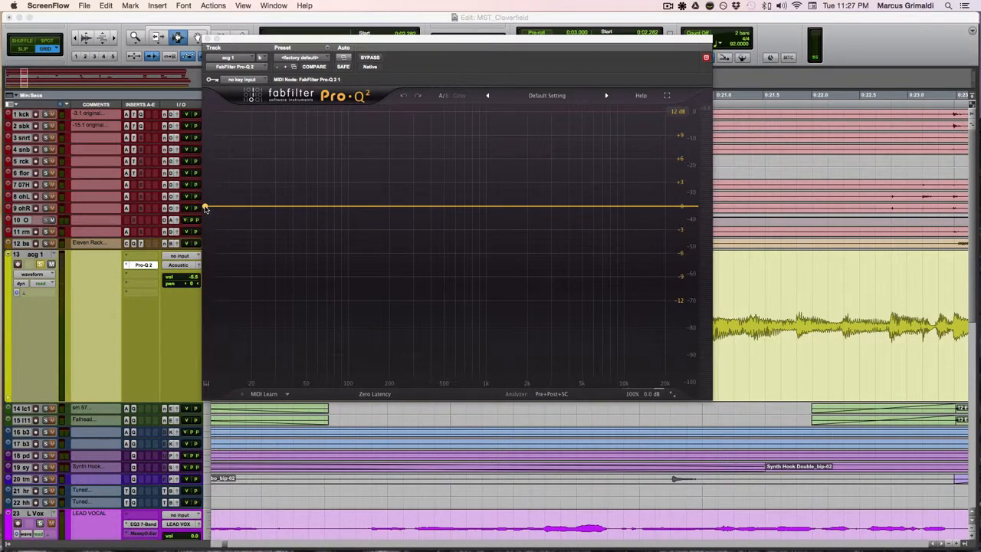
Add a Pro-Q 2 low-cut band at the far left and sweep its cutoff up to roughly 90 Hz.
left_click(209, 209)
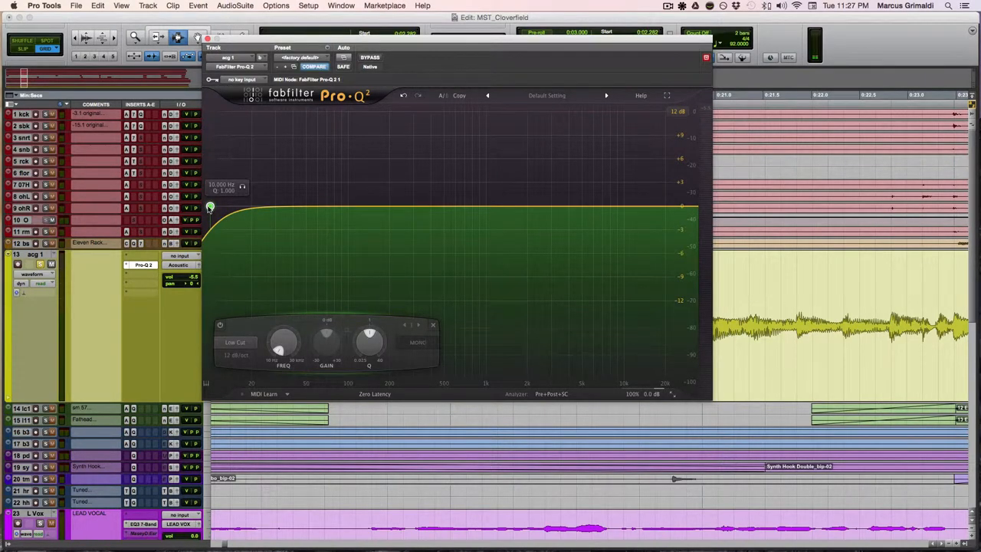
left_click_drag(212, 207, 252, 208)
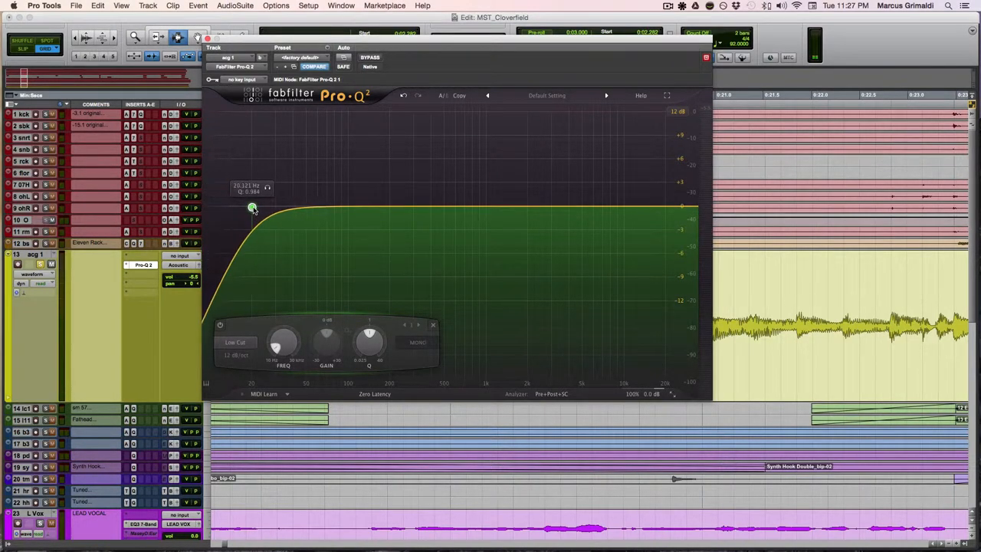
left_click_drag(251, 209, 331, 209)
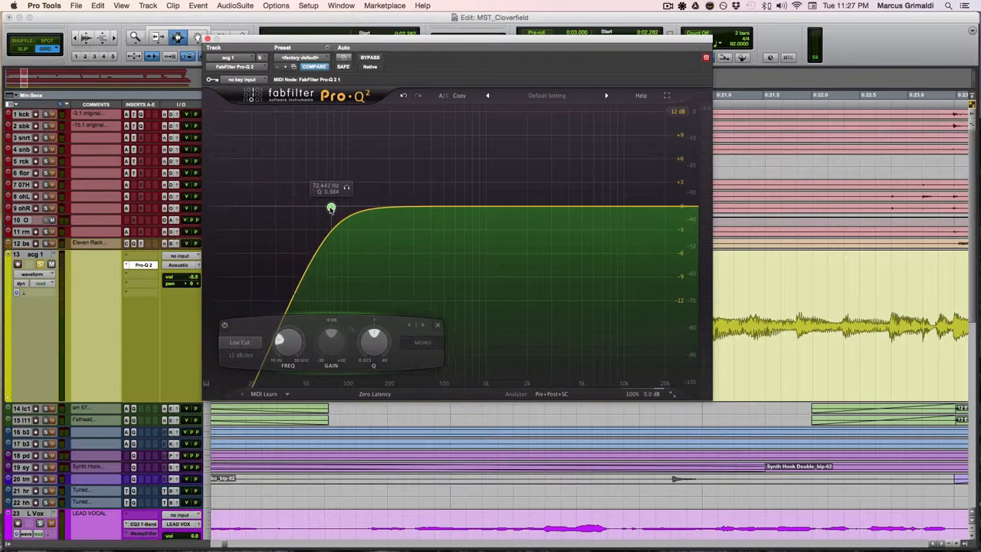
left_click_drag(331, 209, 340, 208)
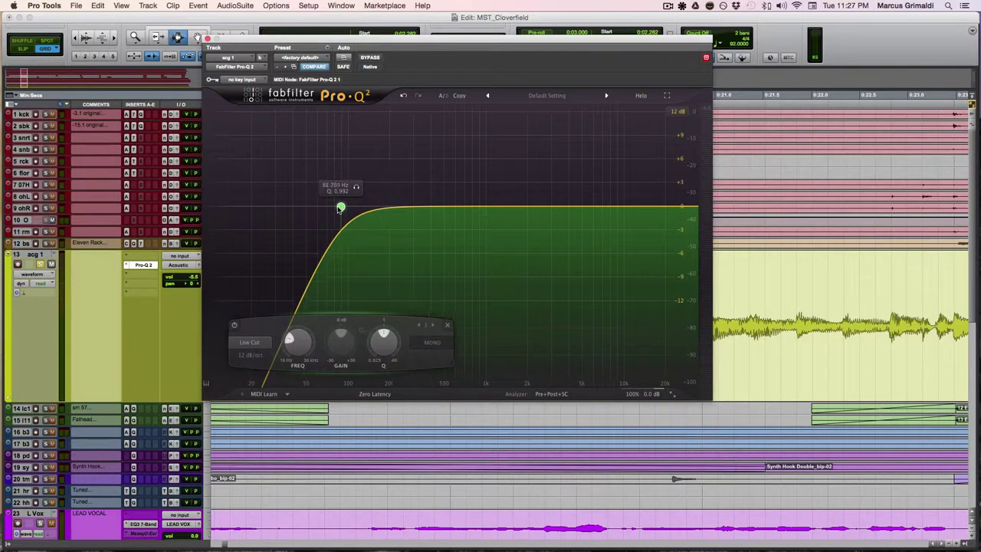
left_click_drag(341, 208, 334, 208)
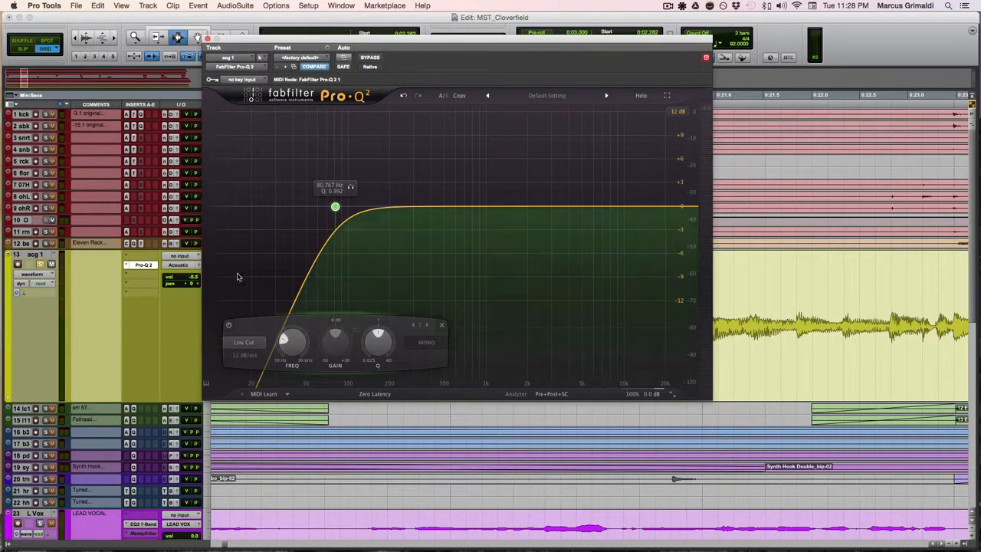
Pull the low-cut node back down to around 35 Hz.
left_click_drag(334, 205, 233, 208)
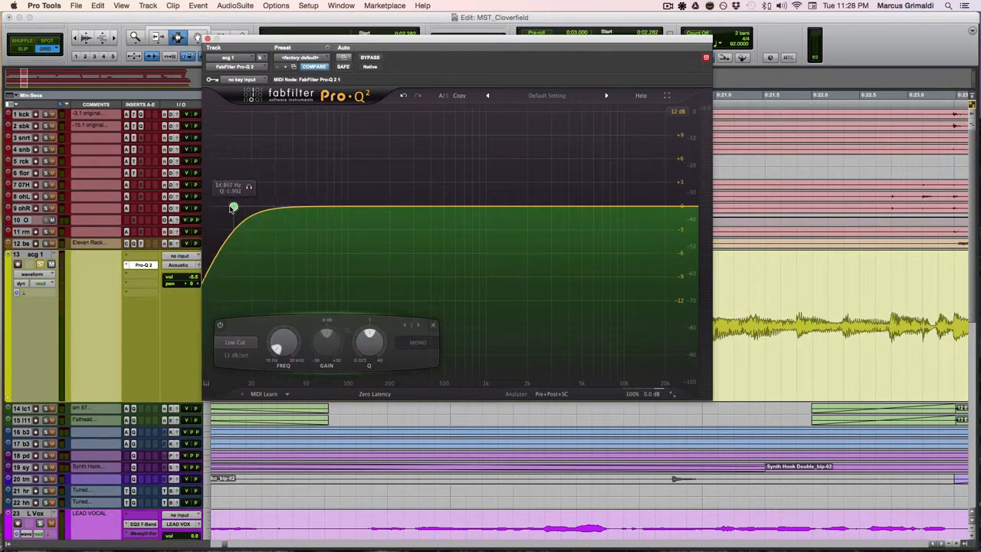
left_click_drag(233, 207, 211, 208)
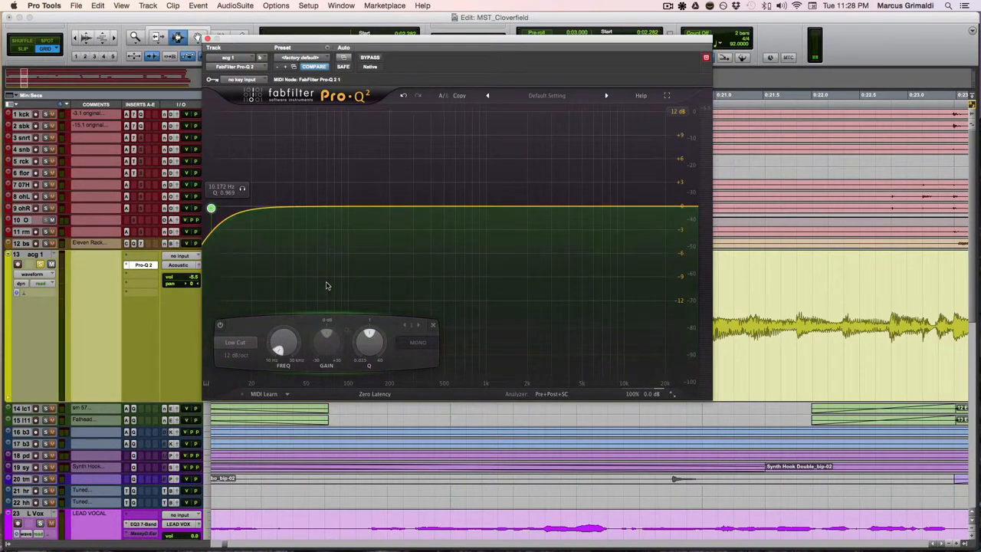
mouse_move(521, 249)
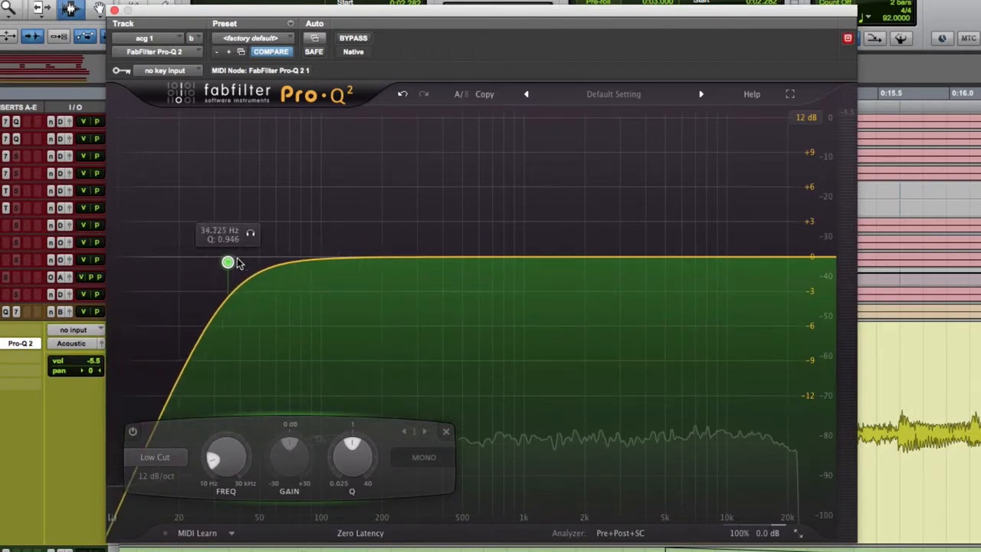
Sweep the low-cut node up past 100 and 150 Hz to around 170 Hz.
left_click_drag(227, 263, 334, 258)
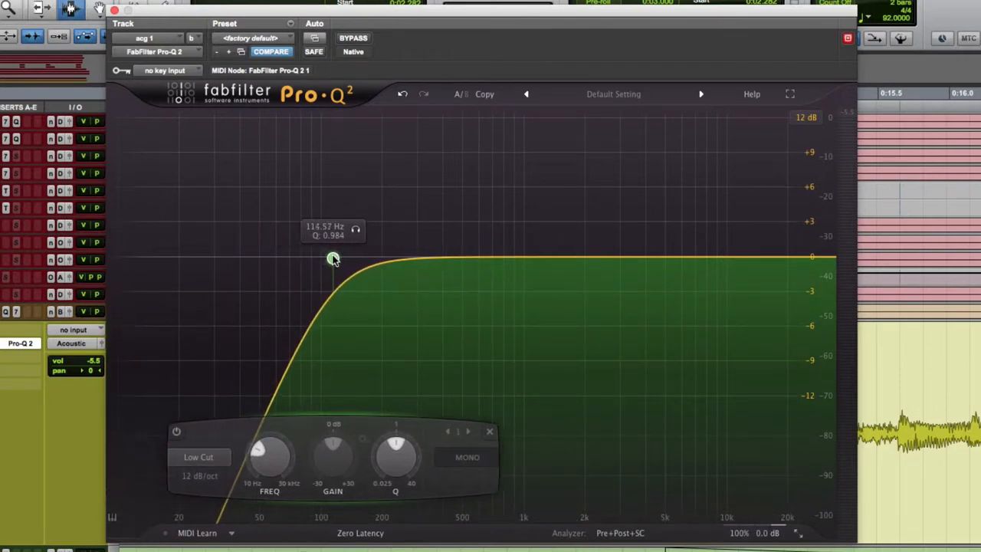
left_click_drag(333, 258, 359, 258)
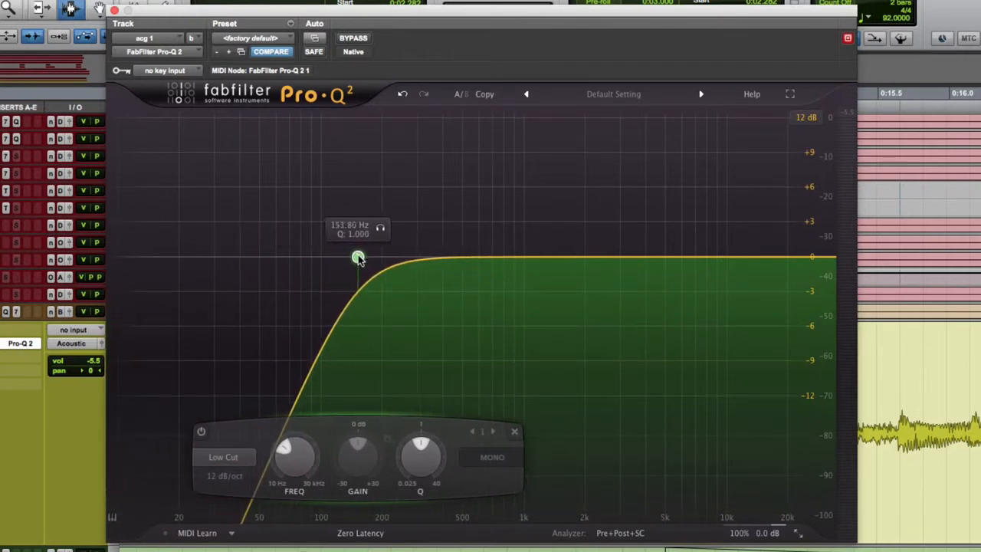
left_click_drag(359, 257, 370, 257)
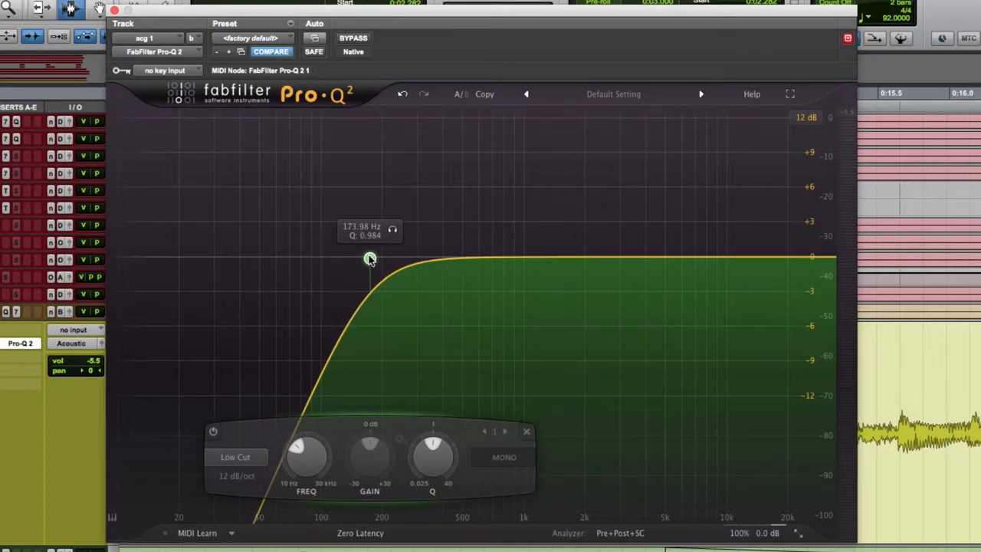
left_click_drag(369, 257, 371, 258)
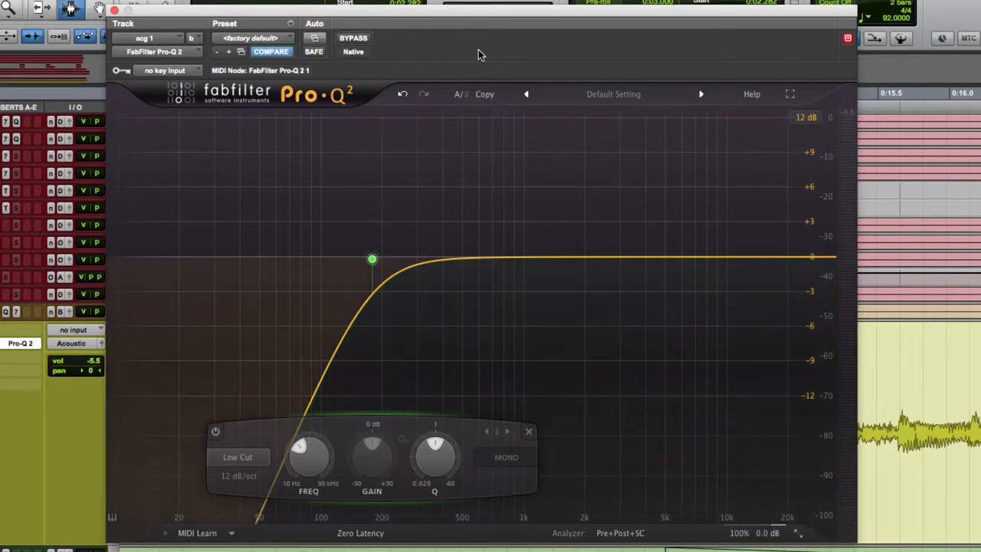
Bypass and re-enable the EQ for comparison, settling the low cut at about 137 Hz.
left_click(352, 37)
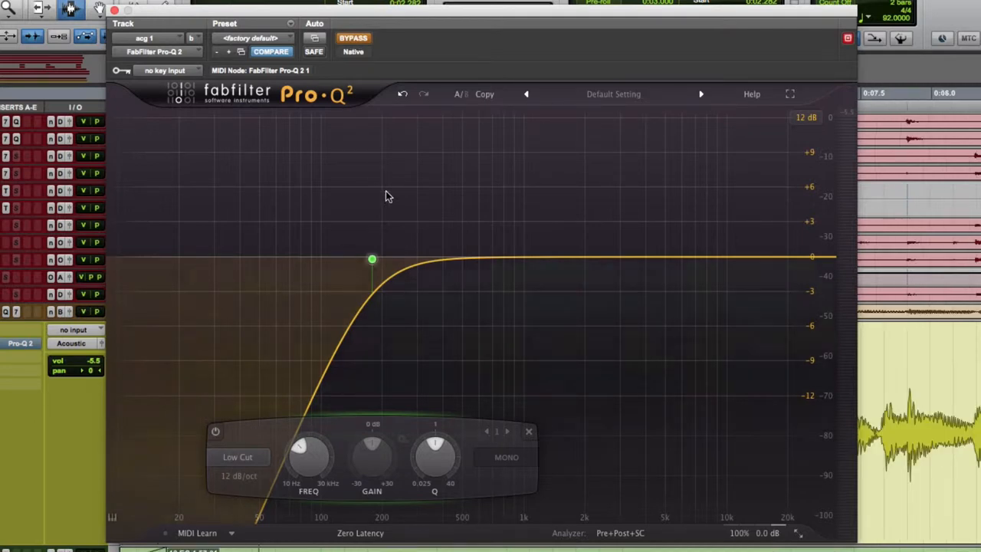
left_click(352, 38)
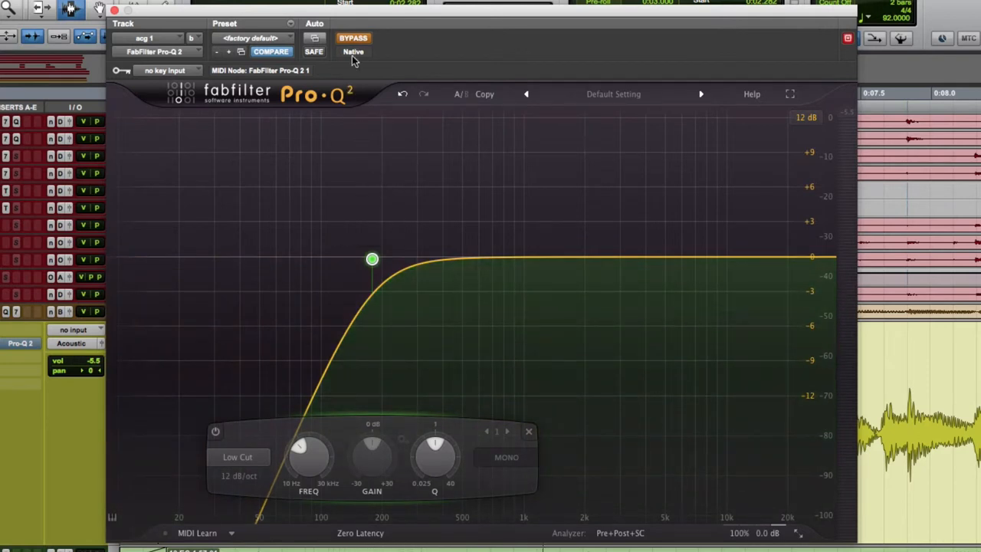
mouse_move(352, 38)
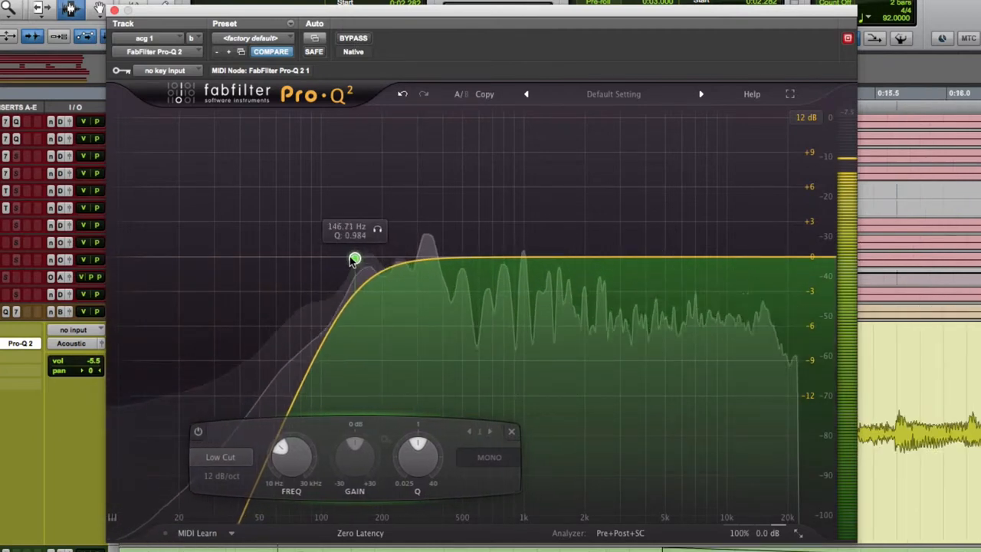
left_click_drag(356, 257, 348, 258)
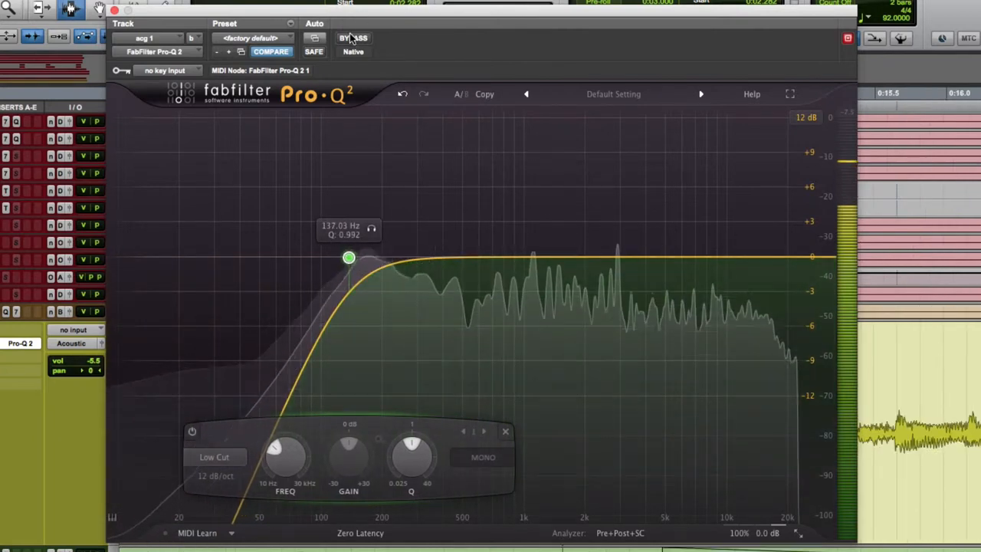
left_click(353, 38)
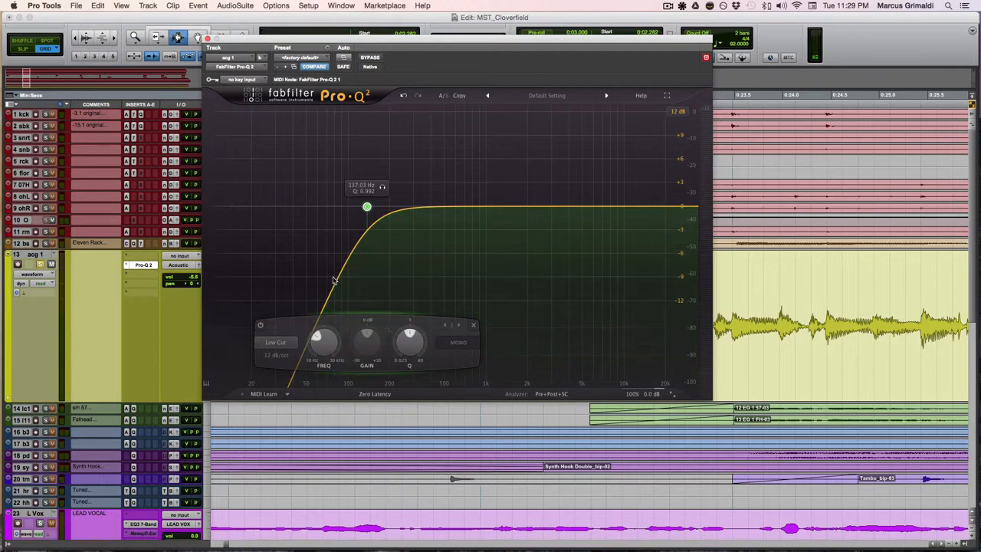
left_click(260, 325)
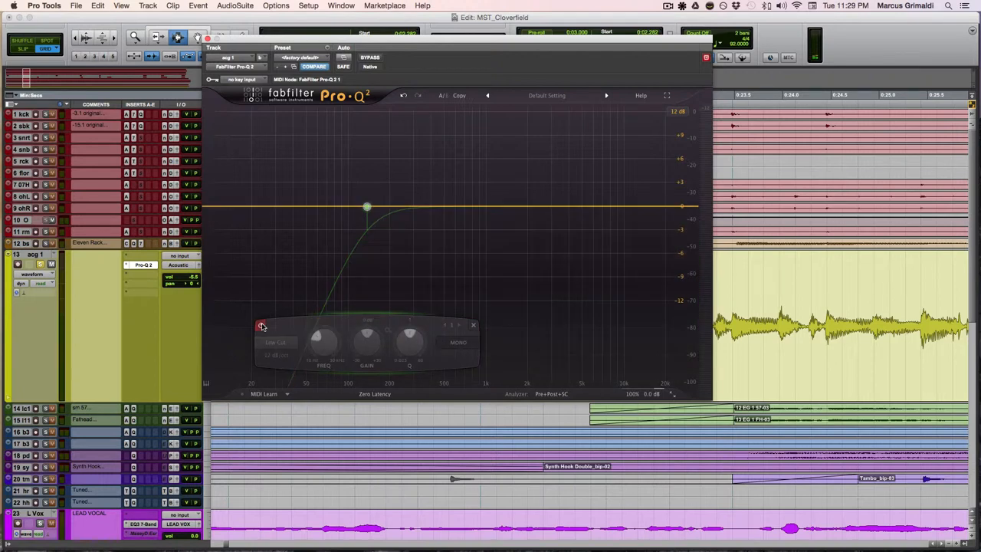
left_click(261, 325)
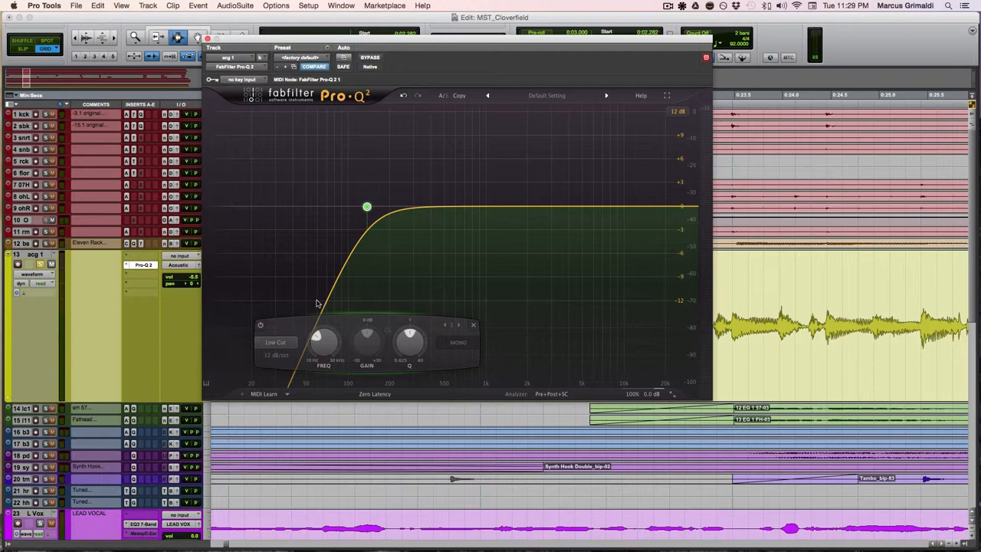
mouse_move(322, 308)
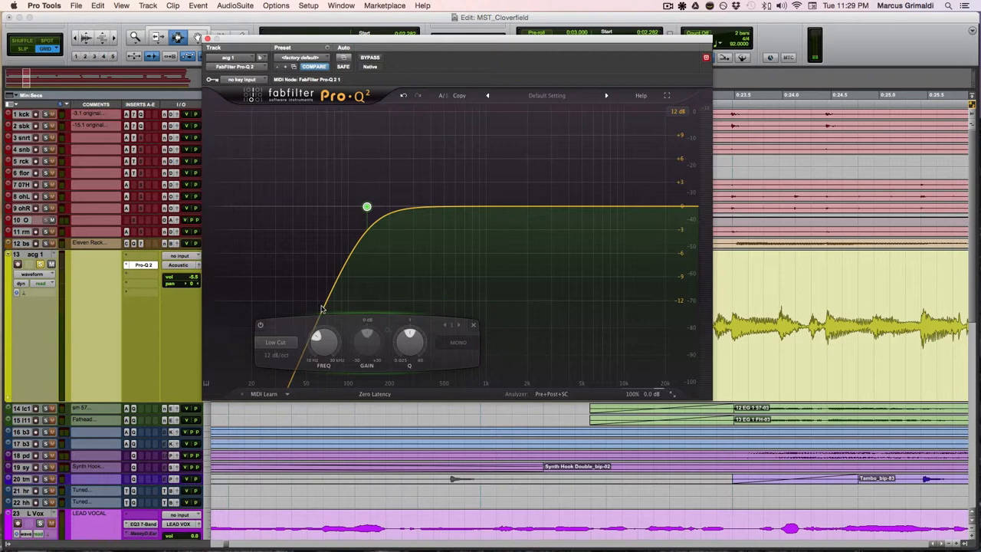